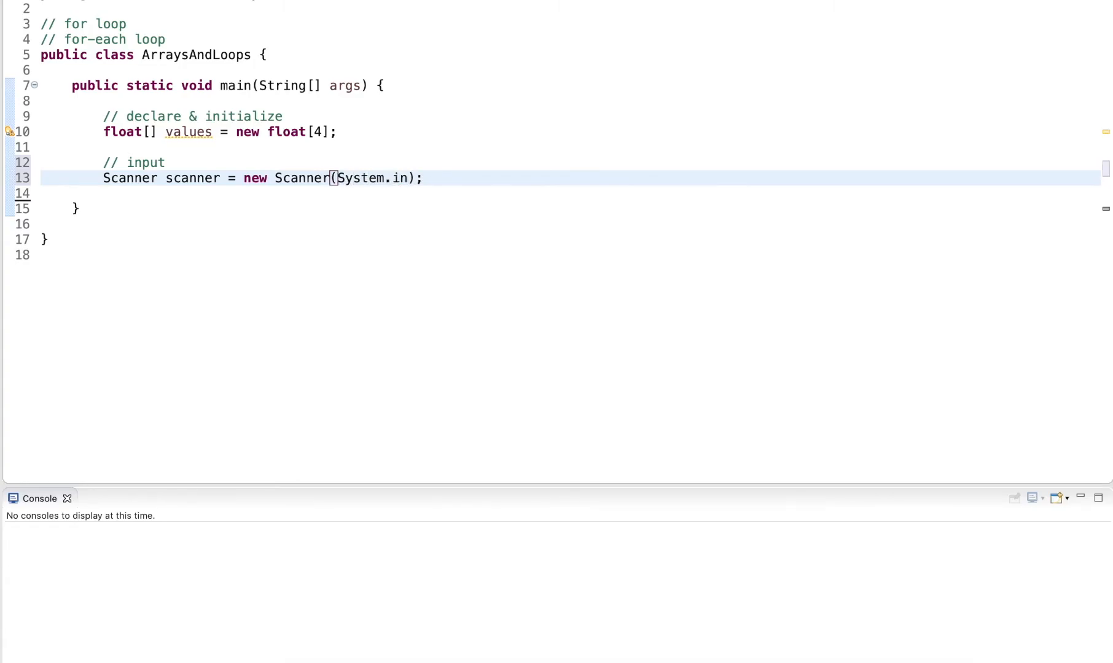
pyautogui.write('for')
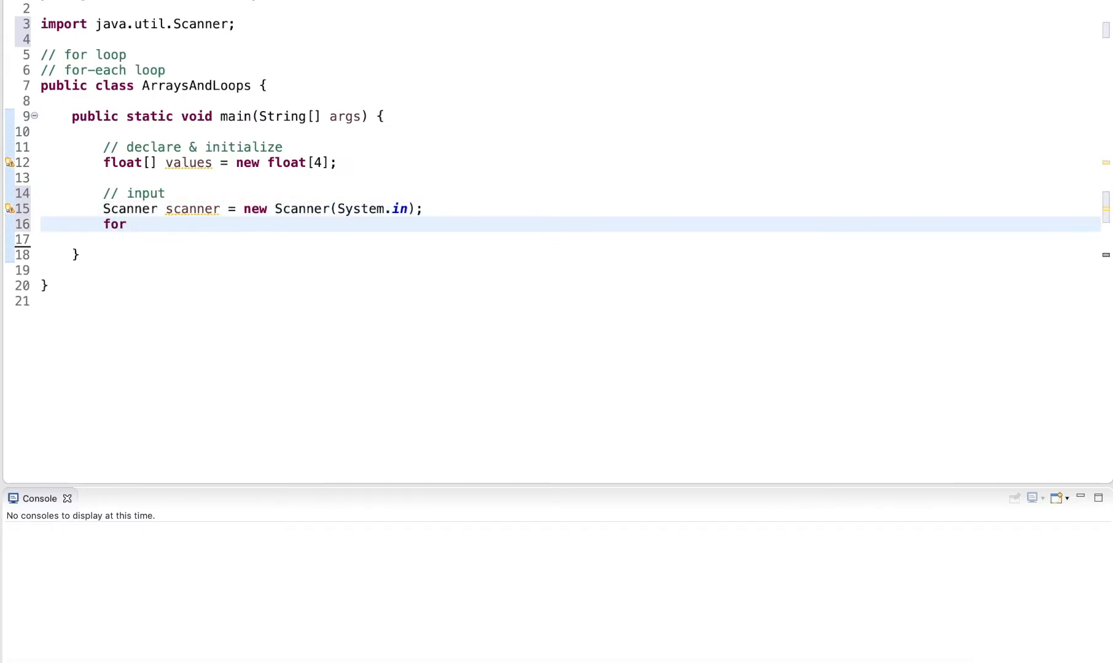
pyautogui.write('(int i = 0; i < values.length; i++) {')
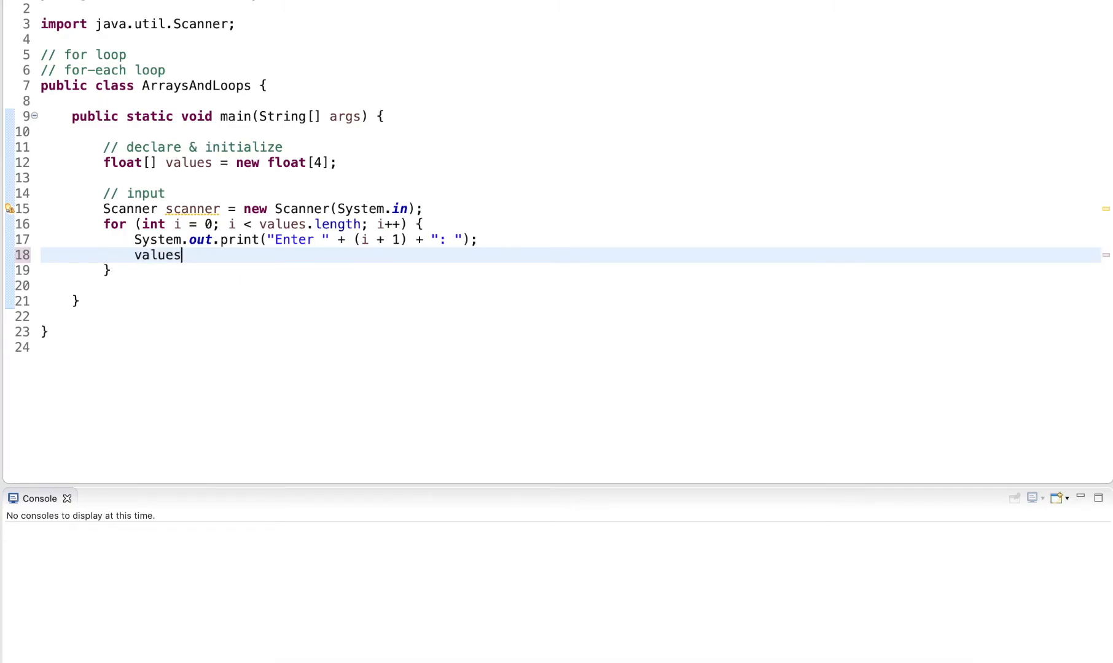
pyautogui.write('[i] = scanner.nextFloat();')
pyautogui.write('for (float val: values) {')
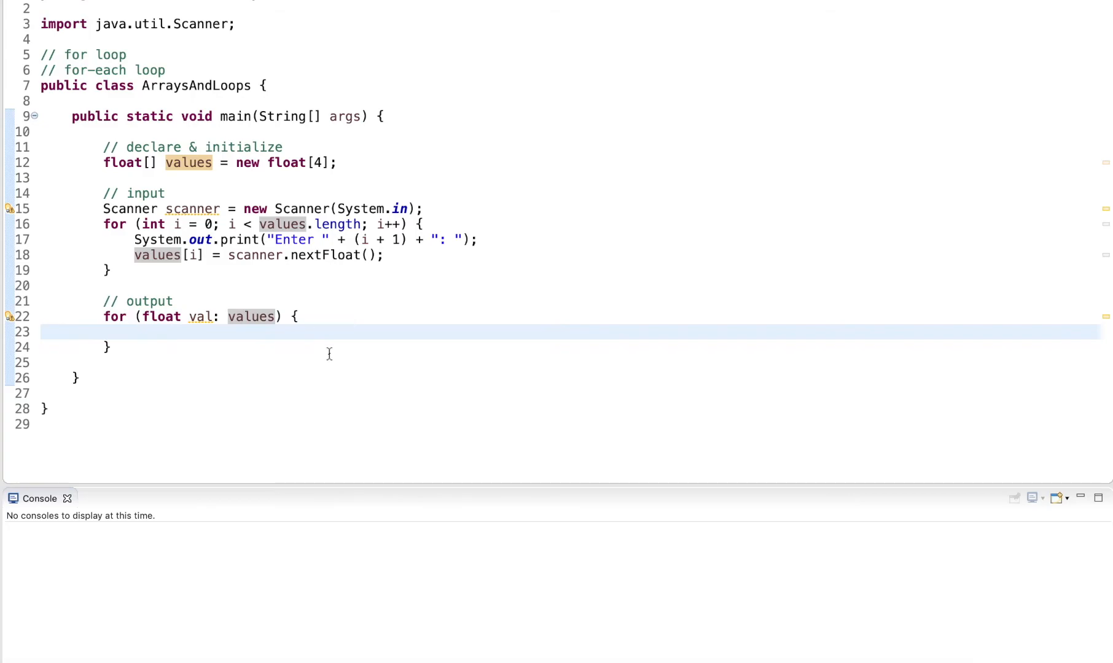
pyautogui.write('System.out.')
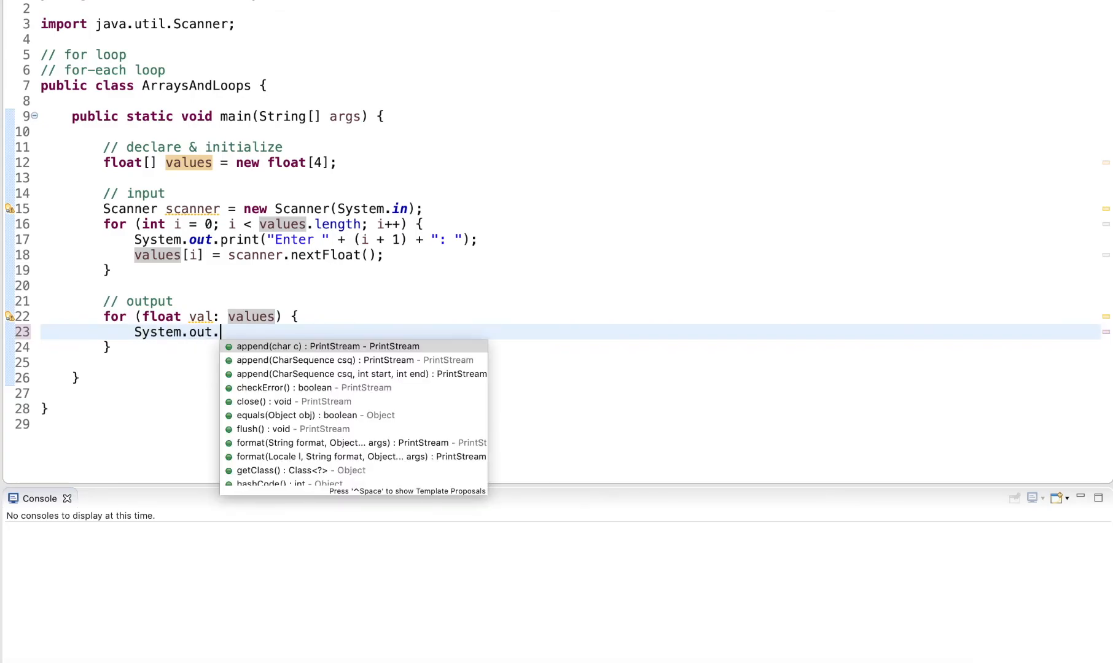